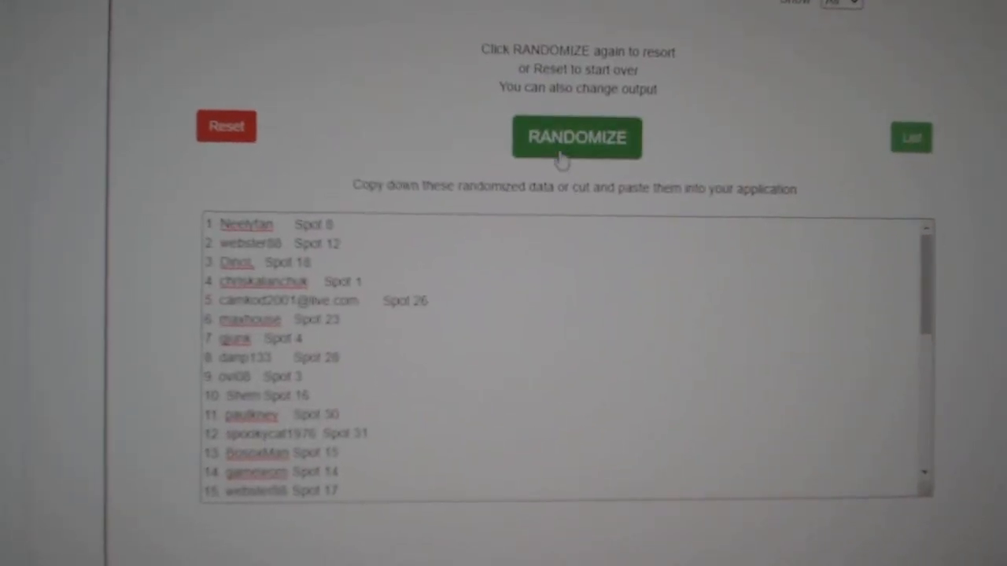
# Reshuffle the participant-and-spot list and select the new randomized output for copying
pyautogui.click(576, 145)
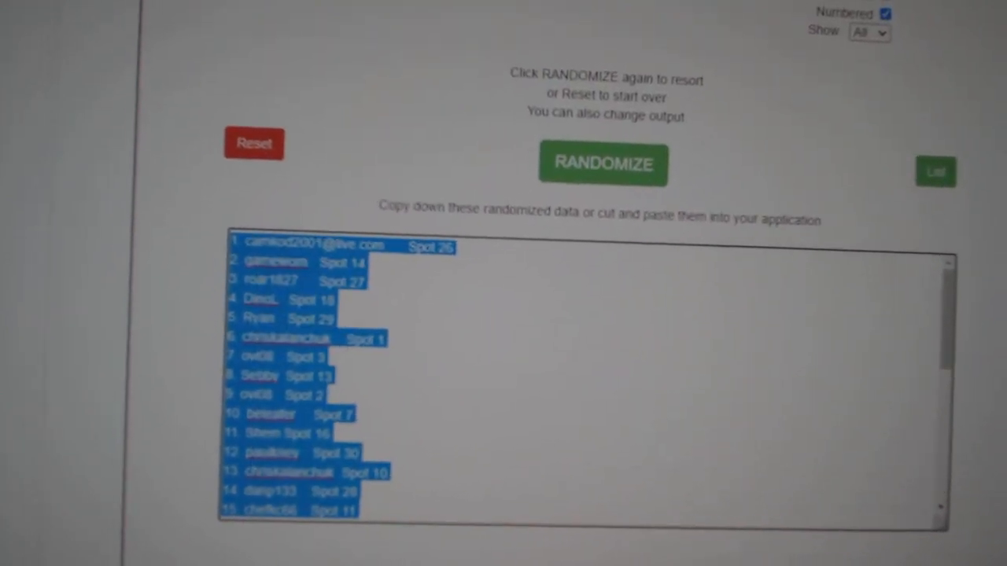
pyautogui.click(576, 148)
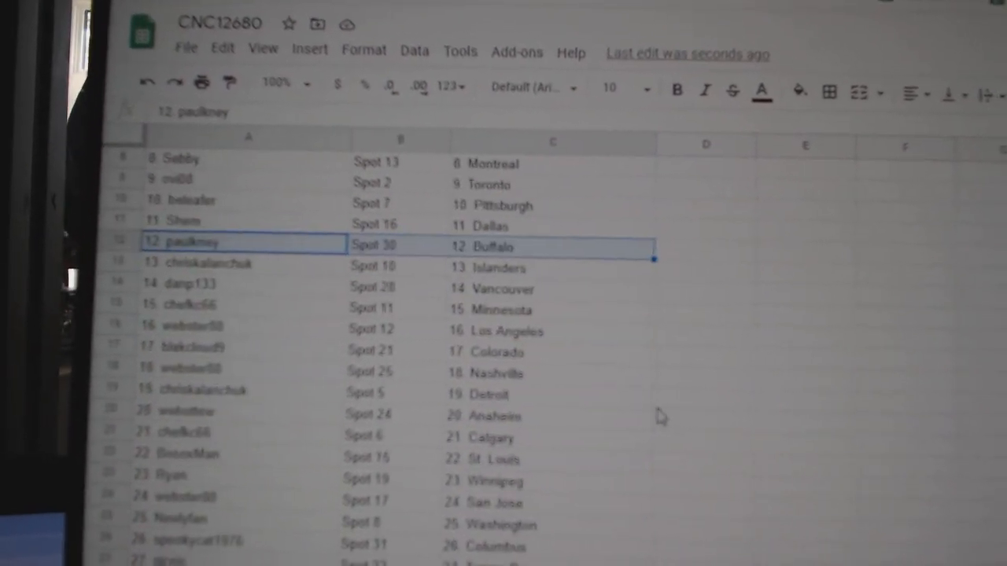
# Scroll down the CNC12680 sheet to review participant-team pairings through row 29
pyautogui.scroll(-3)
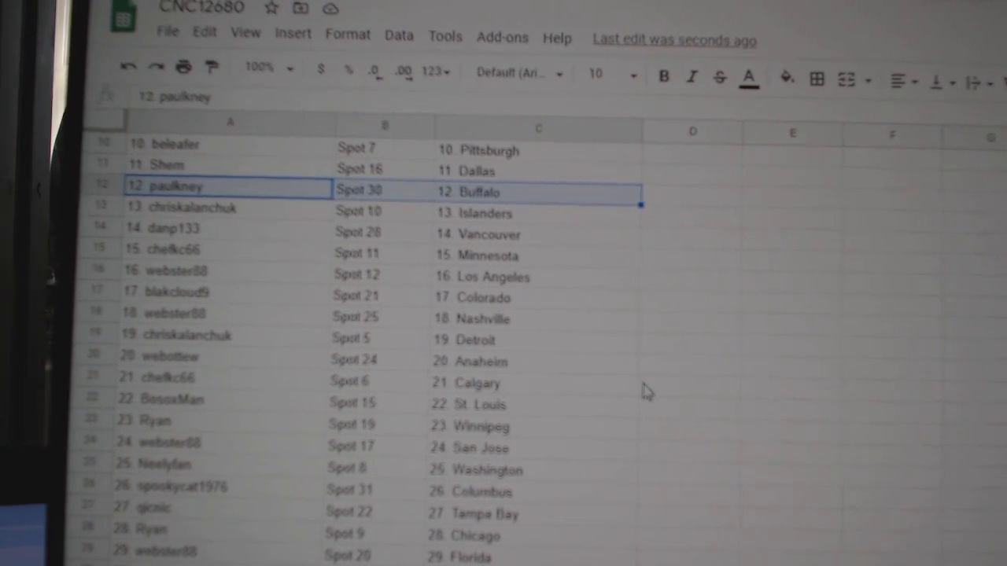